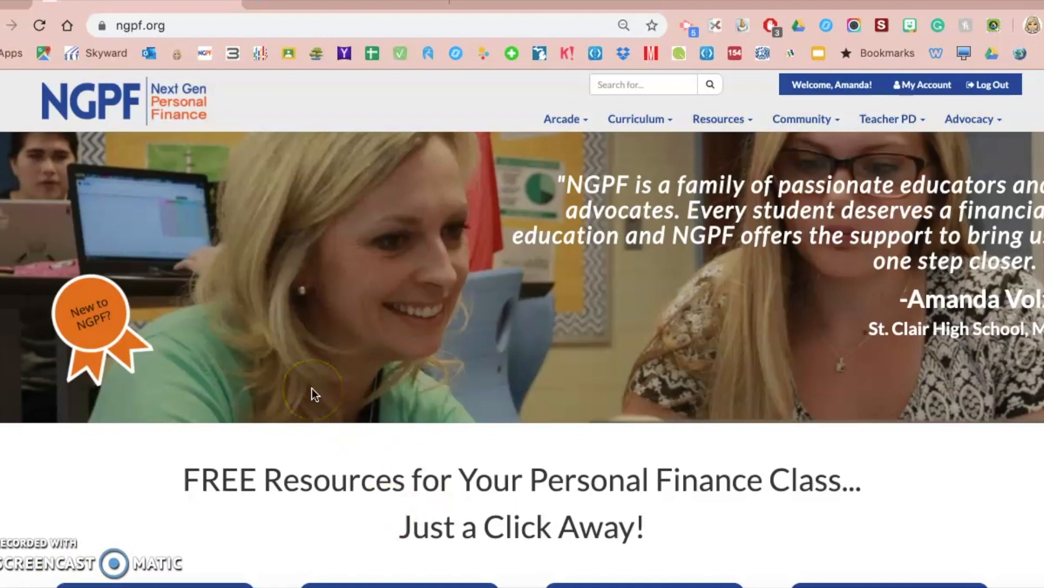
pyautogui.moveTo(543, 352)
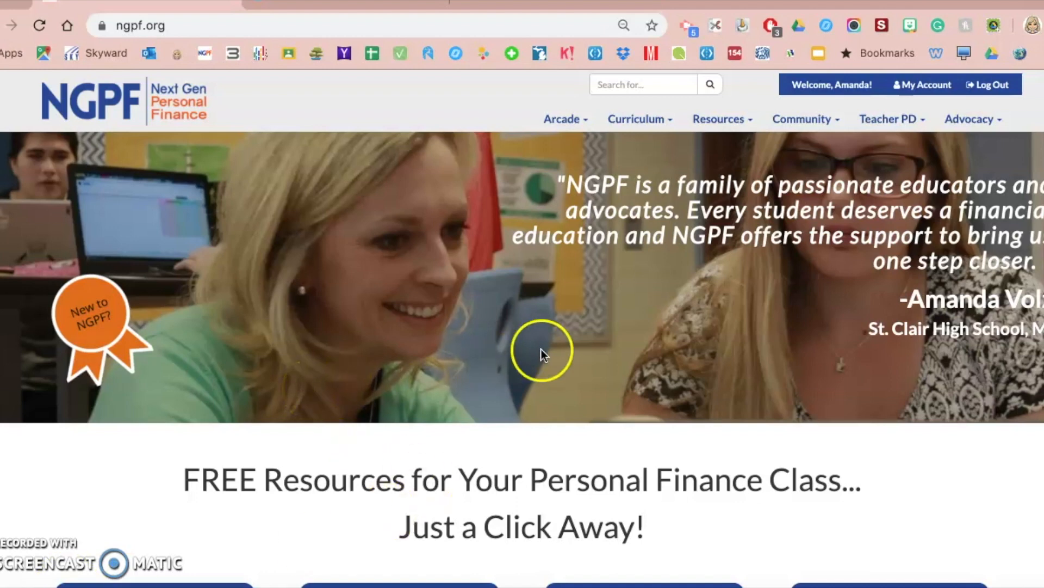
# Step: Go to the NGPF Assessments page via the Resources menu
pyautogui.click(636, 119)
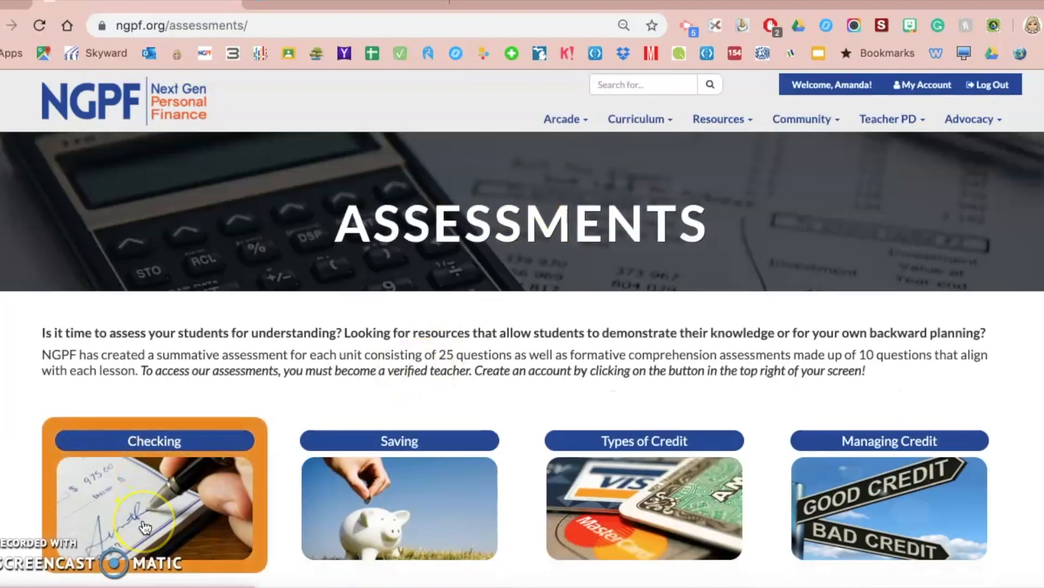
# Step: Request the Google Form for 1.1 The Essential Checking Account from the Checking assessments
pyautogui.click(154, 506)
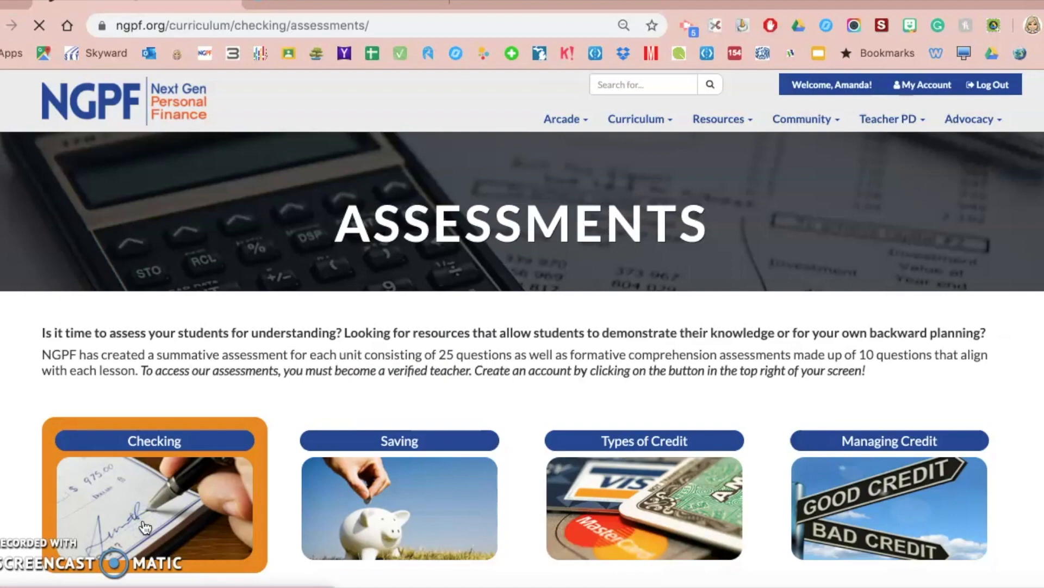
pyautogui.click(154, 492)
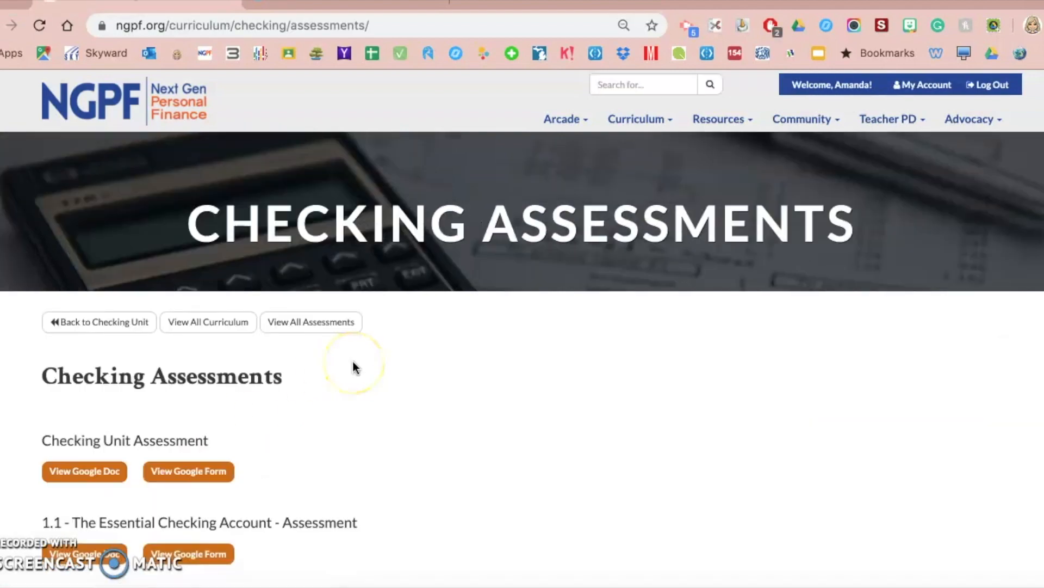
pyautogui.scroll(-3)
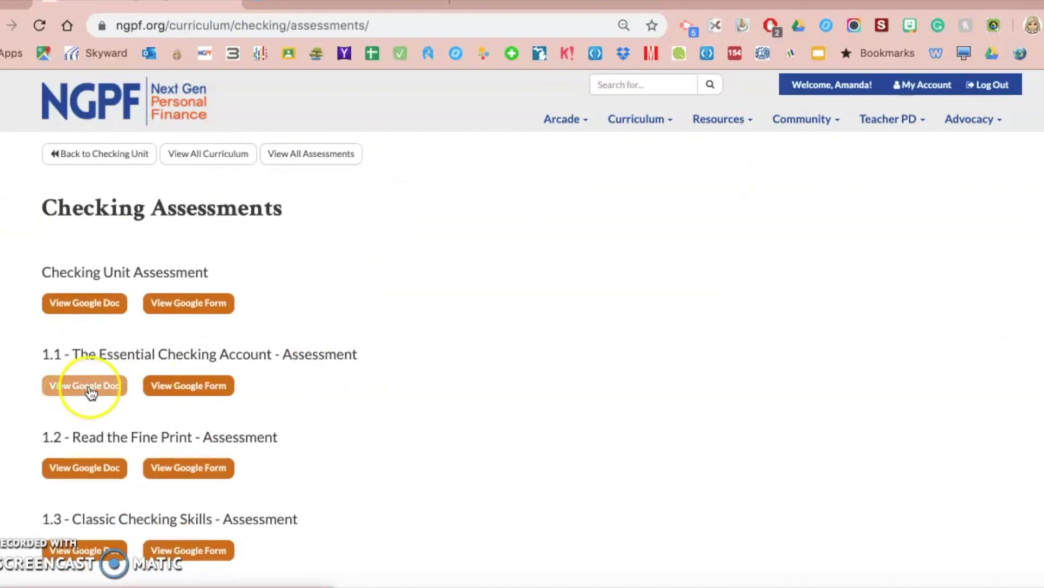
pyautogui.moveTo(188, 385)
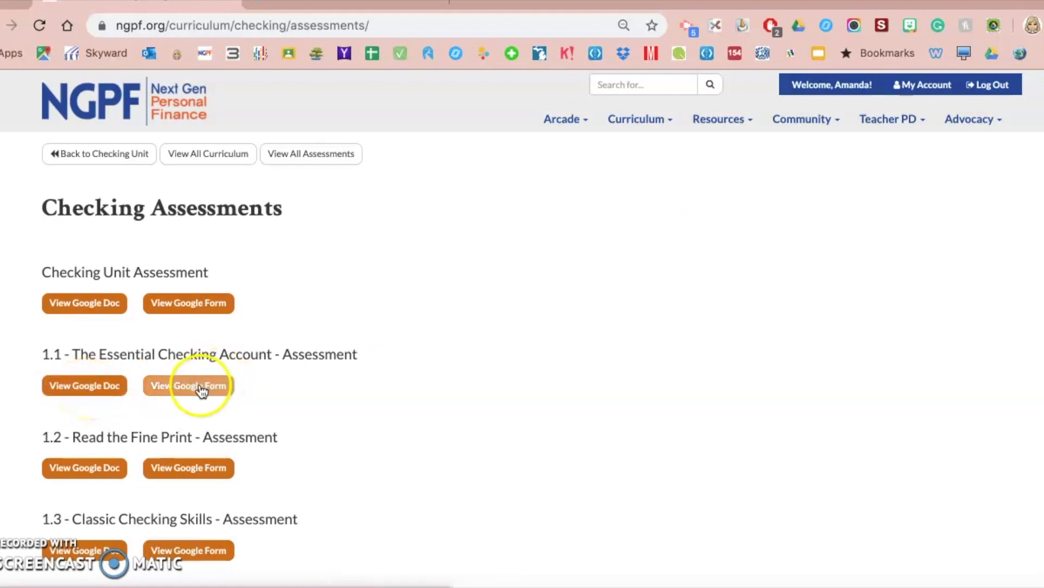
pyautogui.click(188, 385)
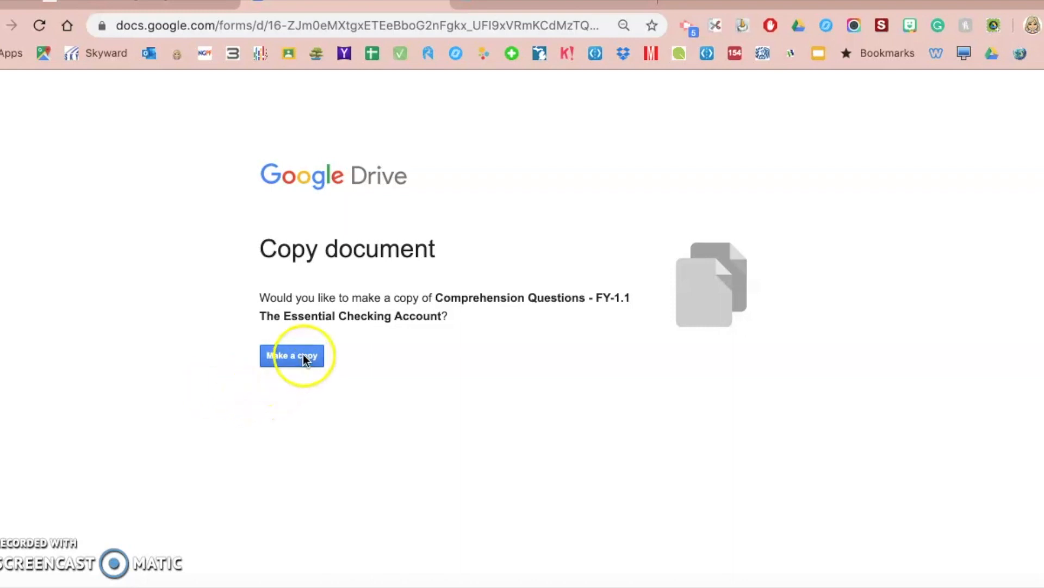
# Step: Make a personal copy of the Comprehension Questions FY-1.1 form
pyautogui.click(291, 355)
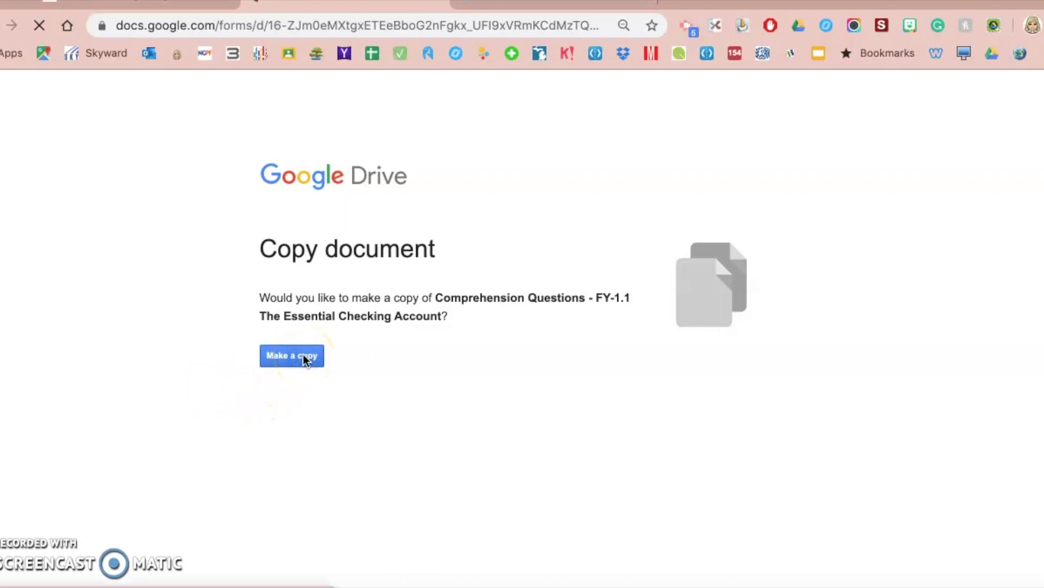
pyautogui.click(292, 355)
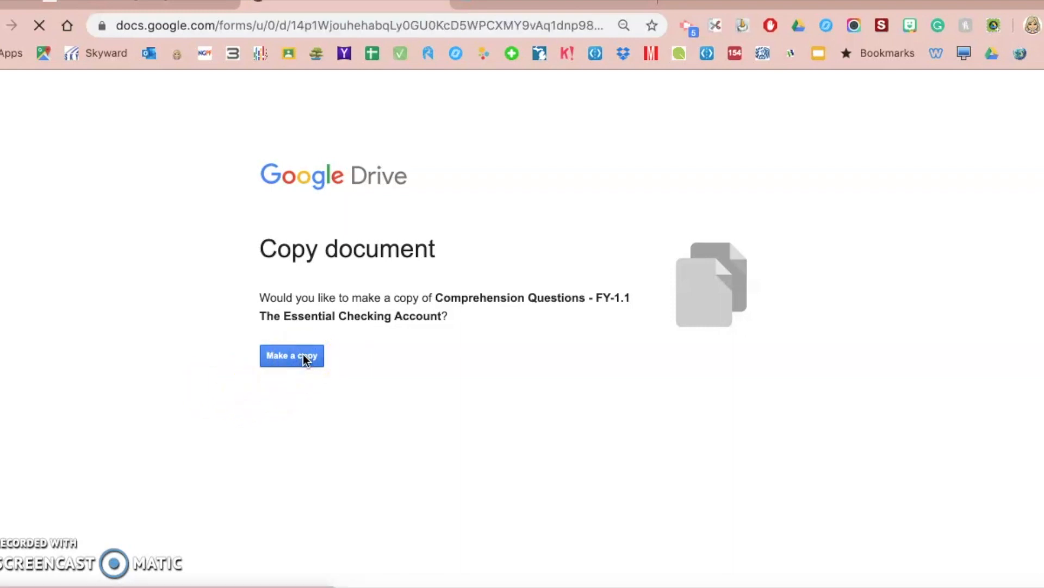
pyautogui.click(292, 355)
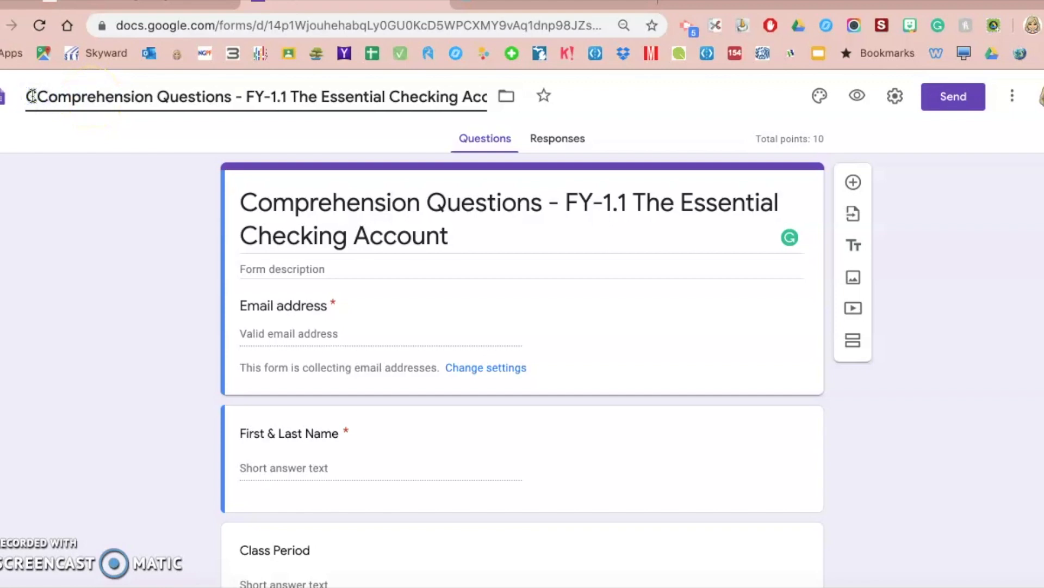
pyautogui.moveTo(101, 251)
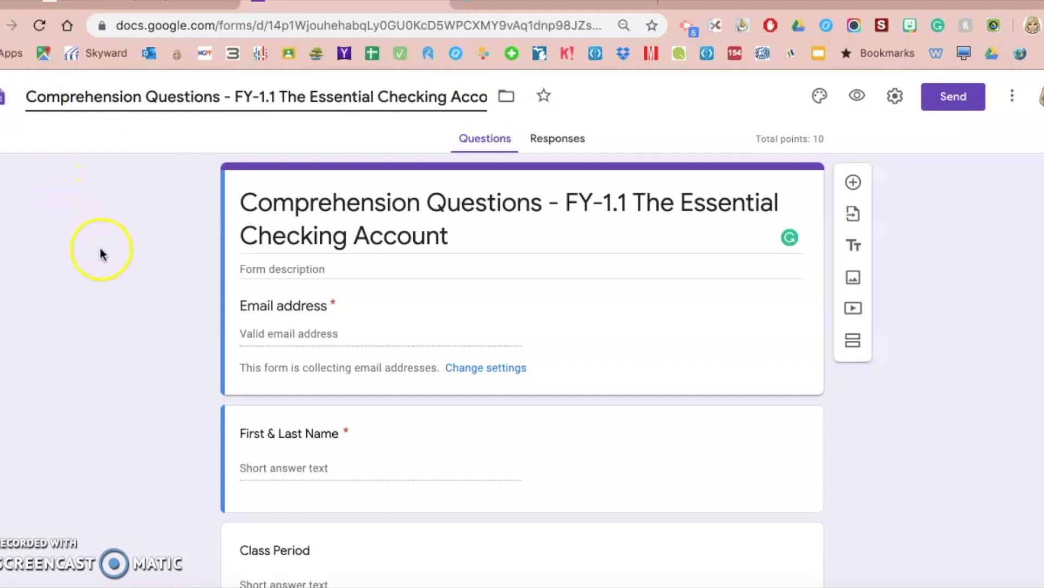
pyautogui.moveTo(541, 192)
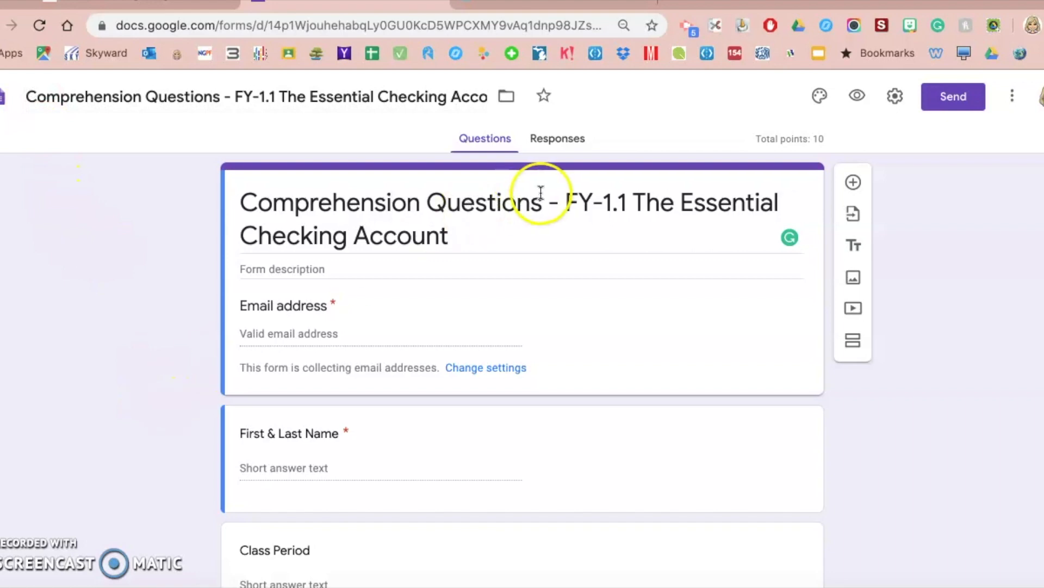
pyautogui.moveTo(665, 188)
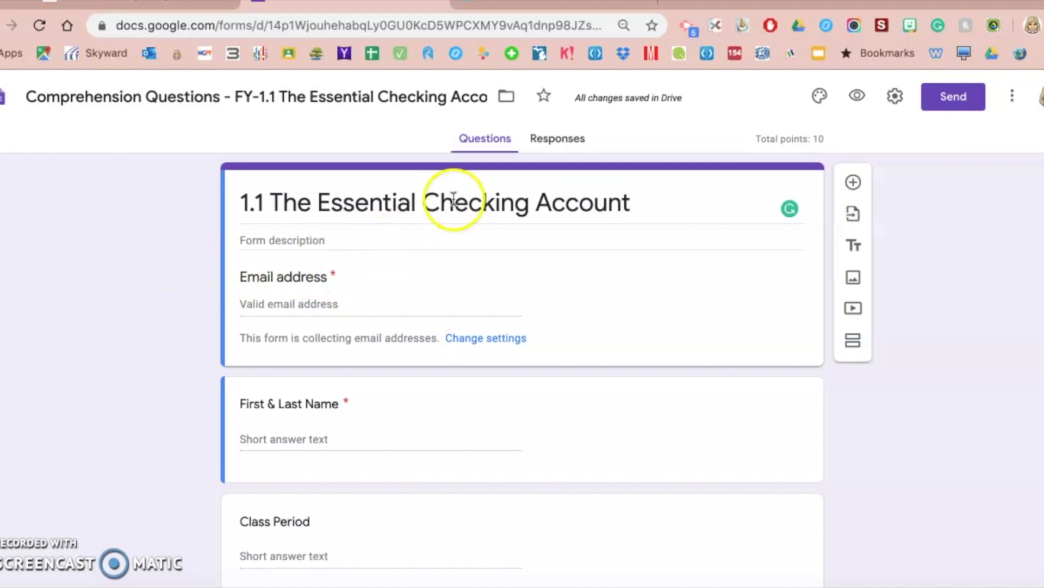
pyautogui.moveTo(506, 97)
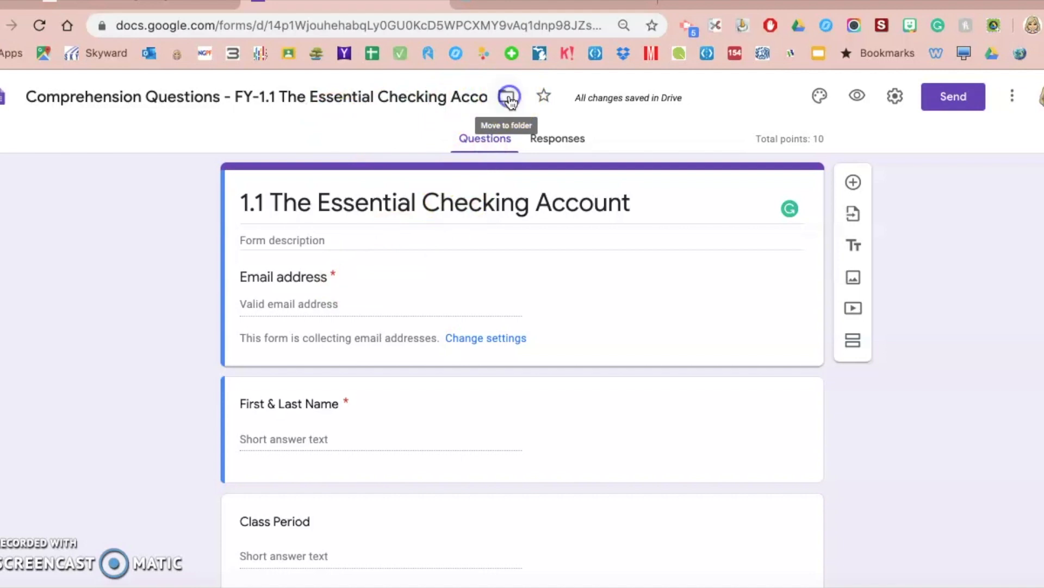
# Step: Bring up the move-to-folder chooser and browse into My Drive's folder list
pyautogui.click(509, 97)
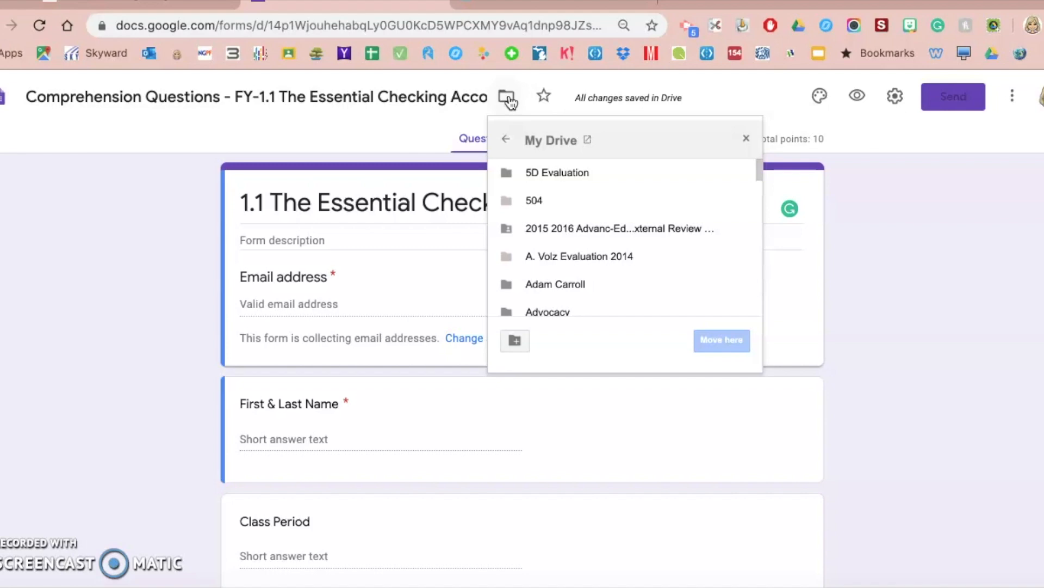
pyautogui.moveTo(518, 147)
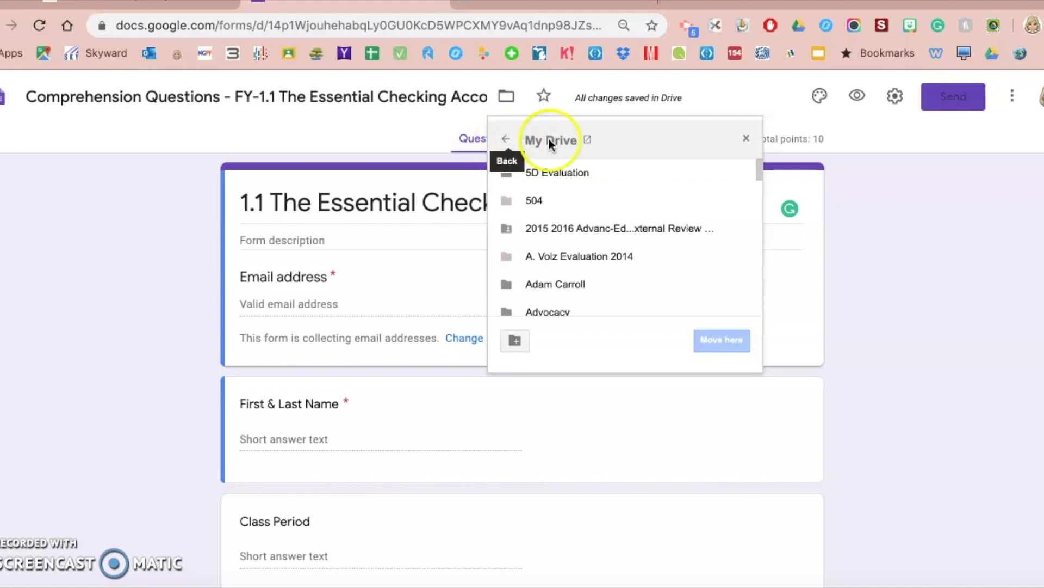
pyautogui.click(506, 139)
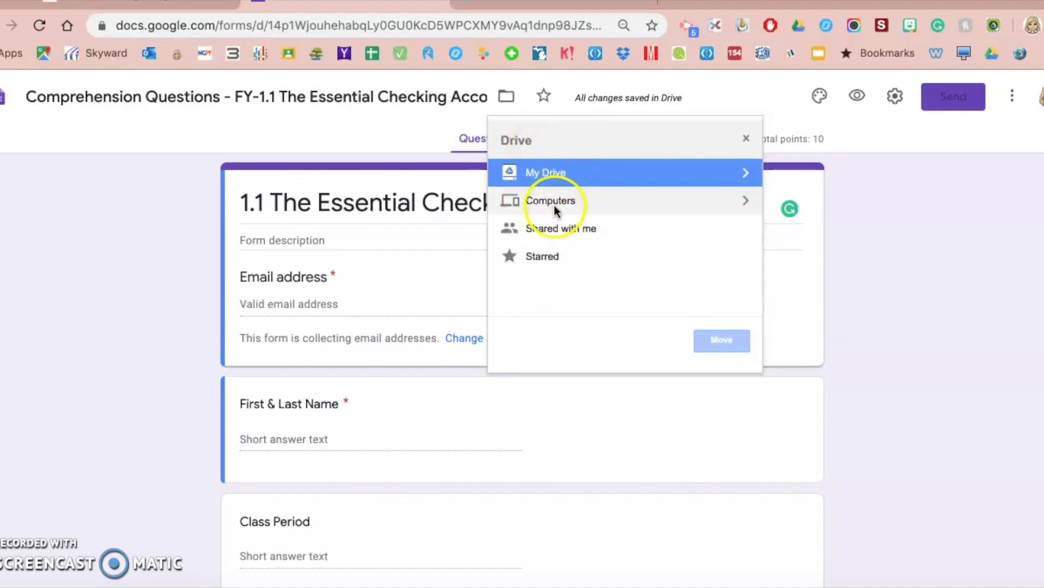
pyautogui.moveTo(556, 260)
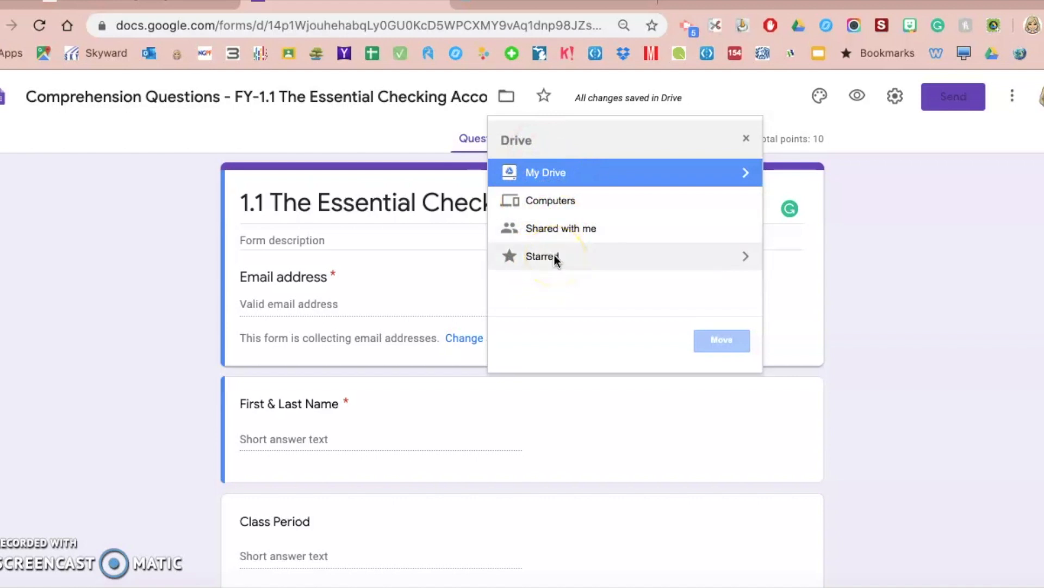
pyautogui.moveTo(575, 183)
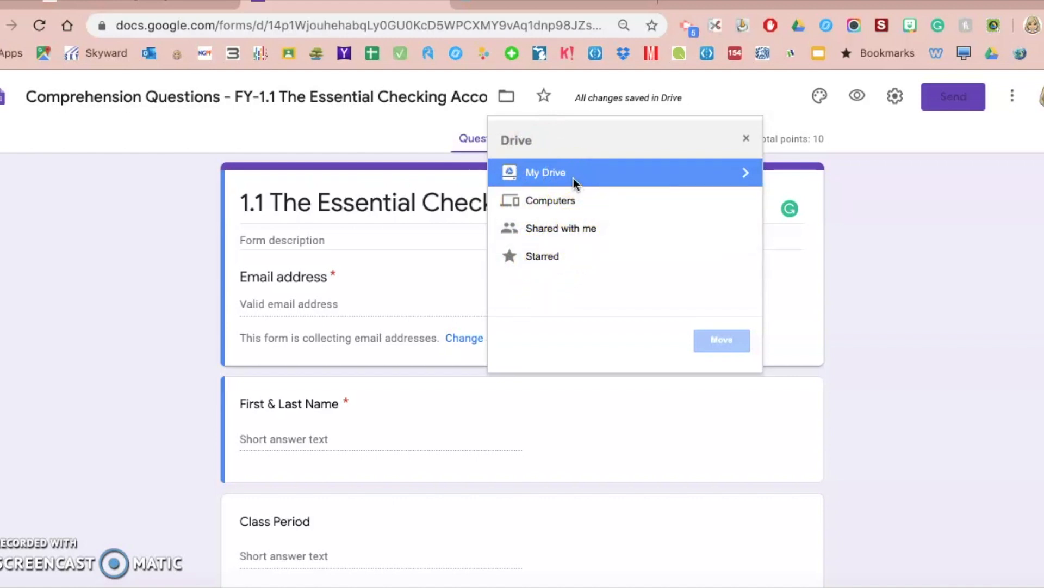
pyautogui.click(545, 173)
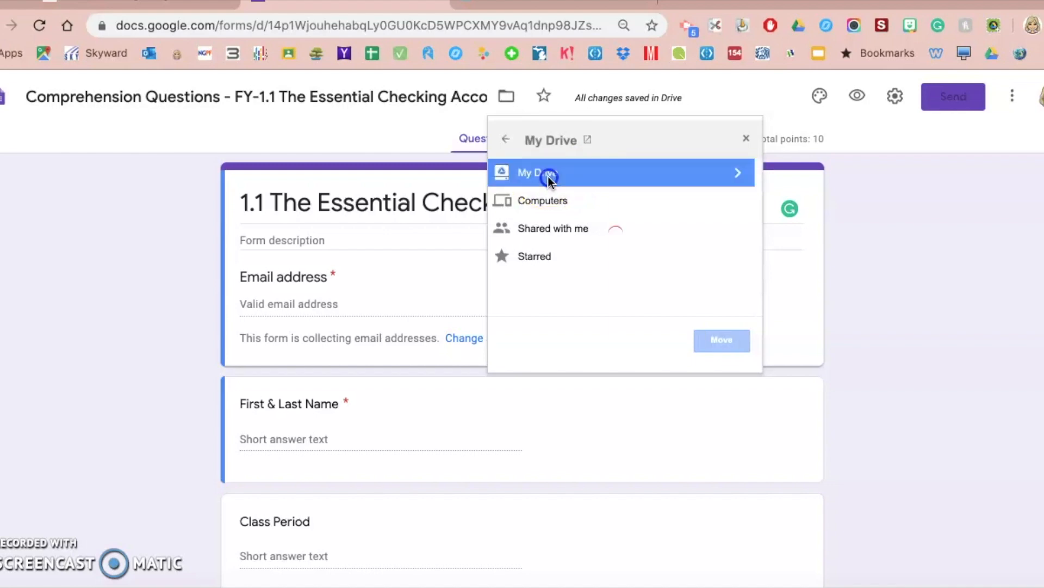
pyautogui.click(537, 173)
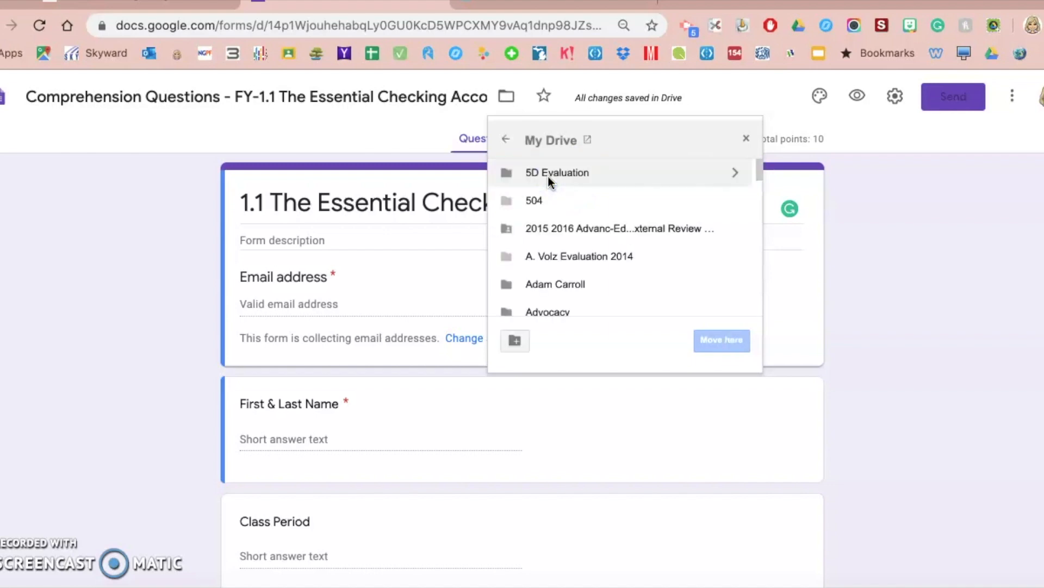
pyautogui.moveTo(549, 303)
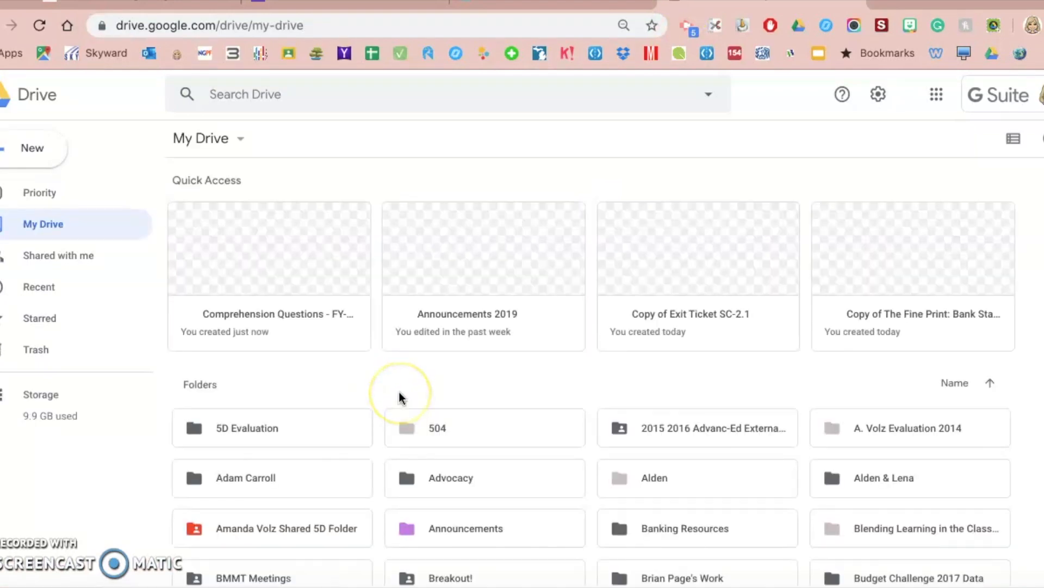
pyautogui.scroll(-3)
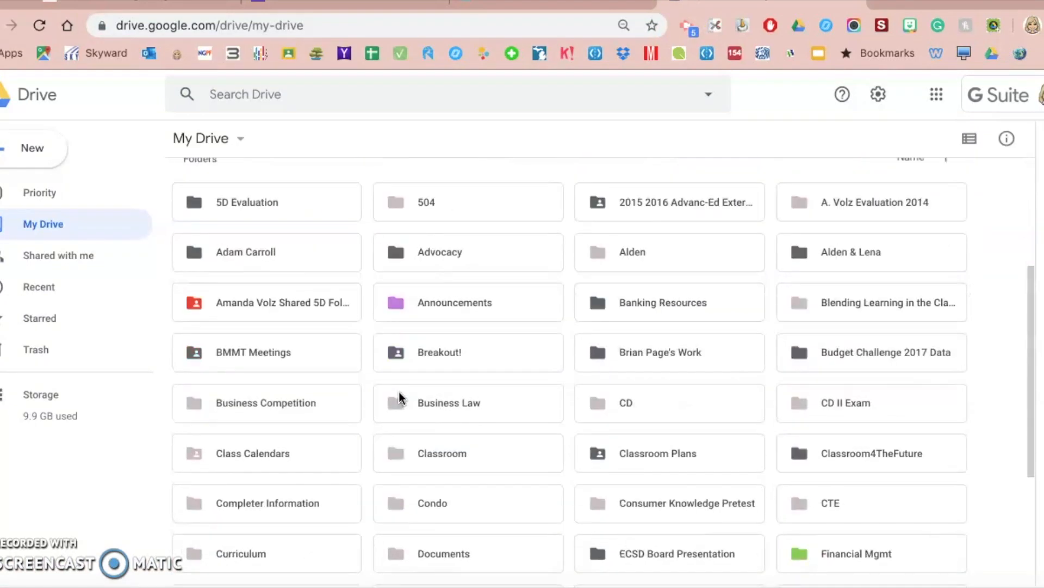
pyautogui.scroll(-3)
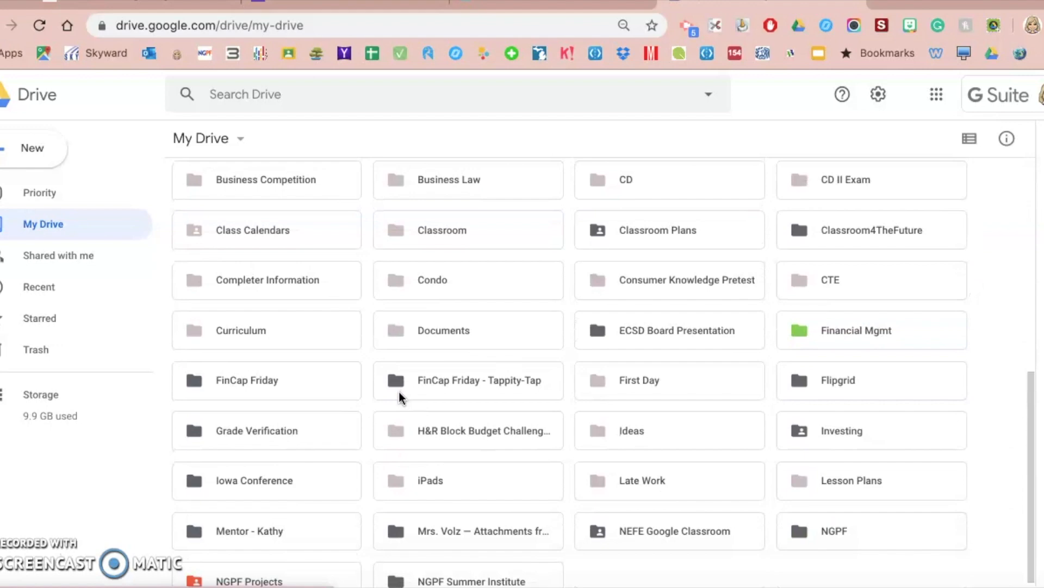
pyautogui.scroll(3)
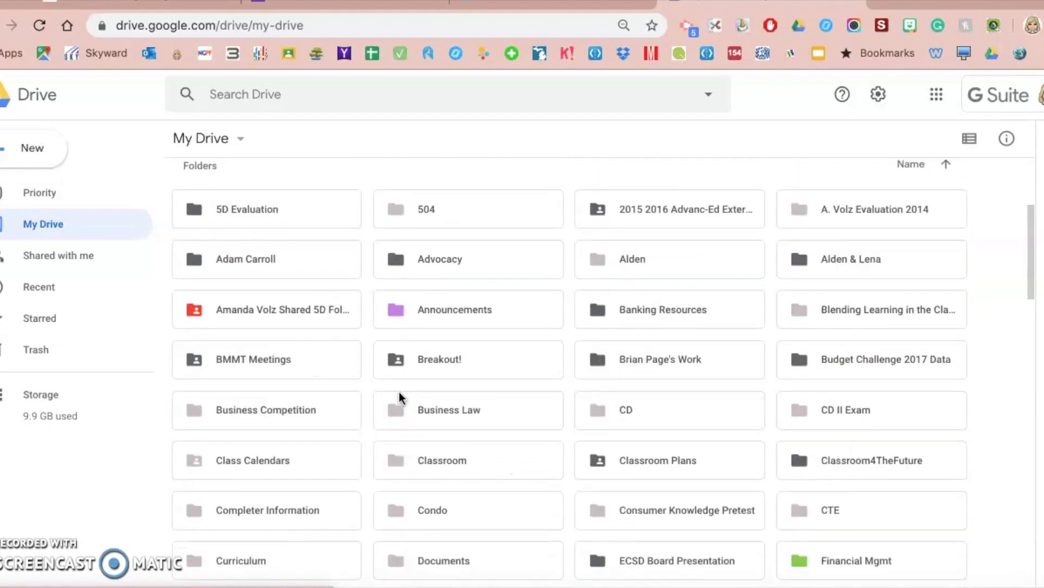
pyautogui.scroll(3)
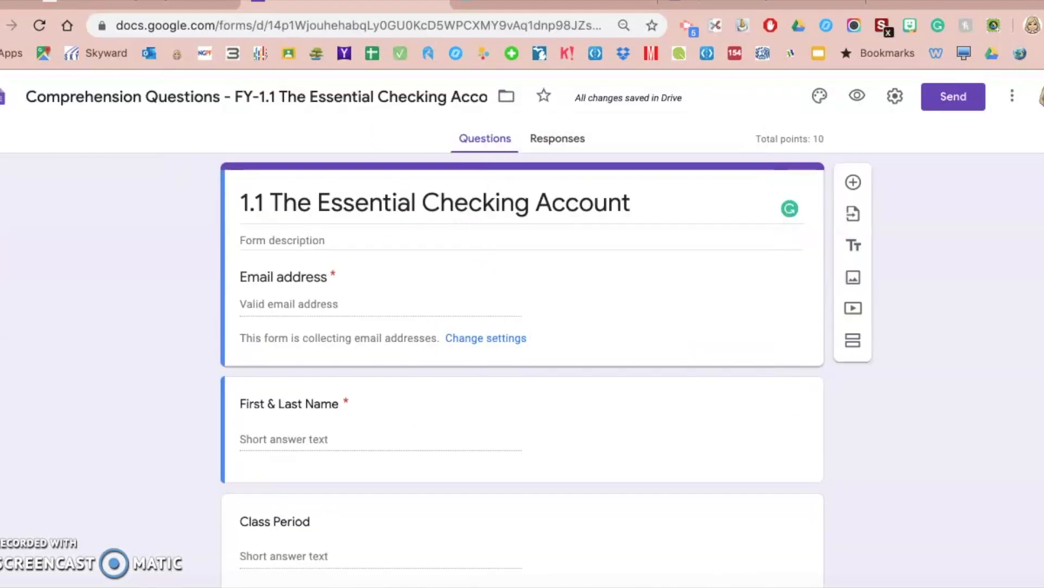
pyautogui.moveTo(506, 97)
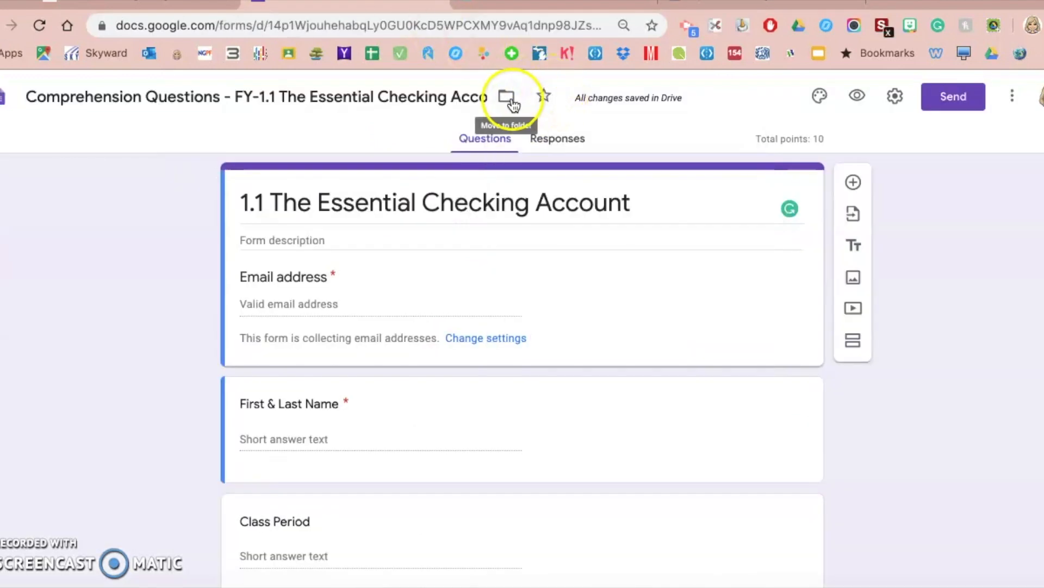
# Step: Create a 'Checking Unit' folder in My Drive and move the form into it
pyautogui.click(506, 97)
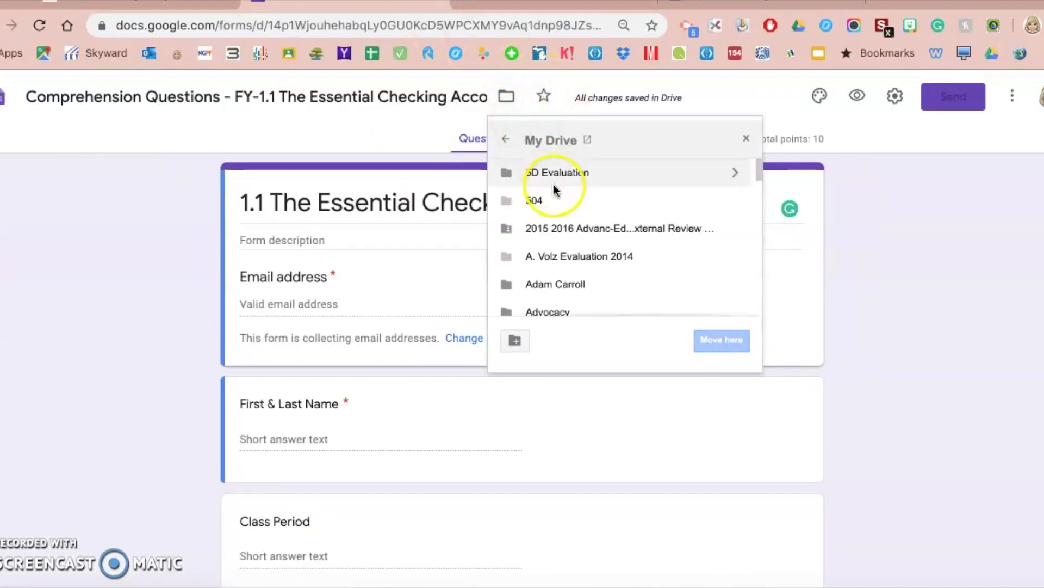
pyautogui.moveTo(592, 327)
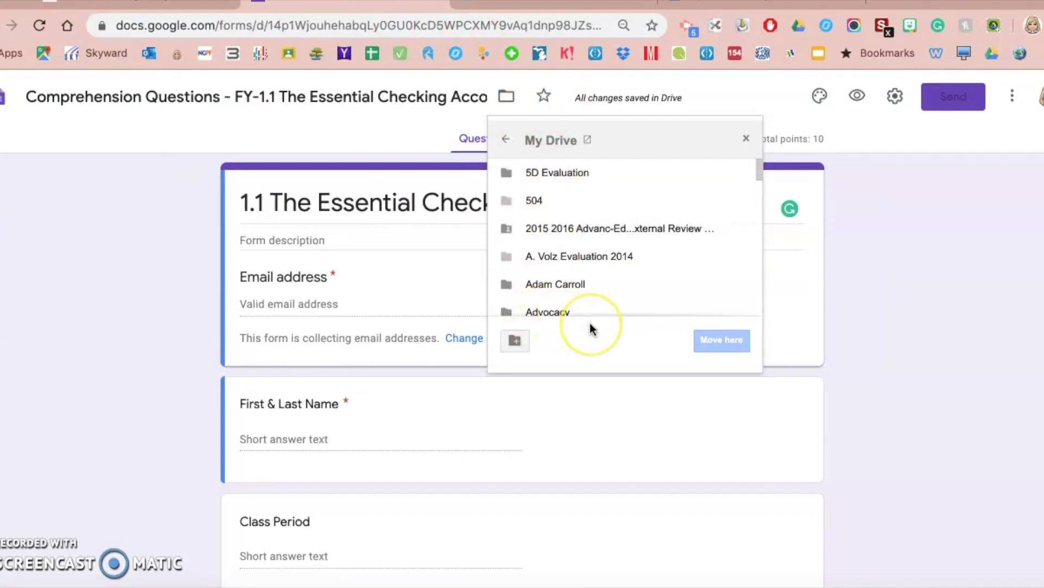
pyautogui.moveTo(514, 340)
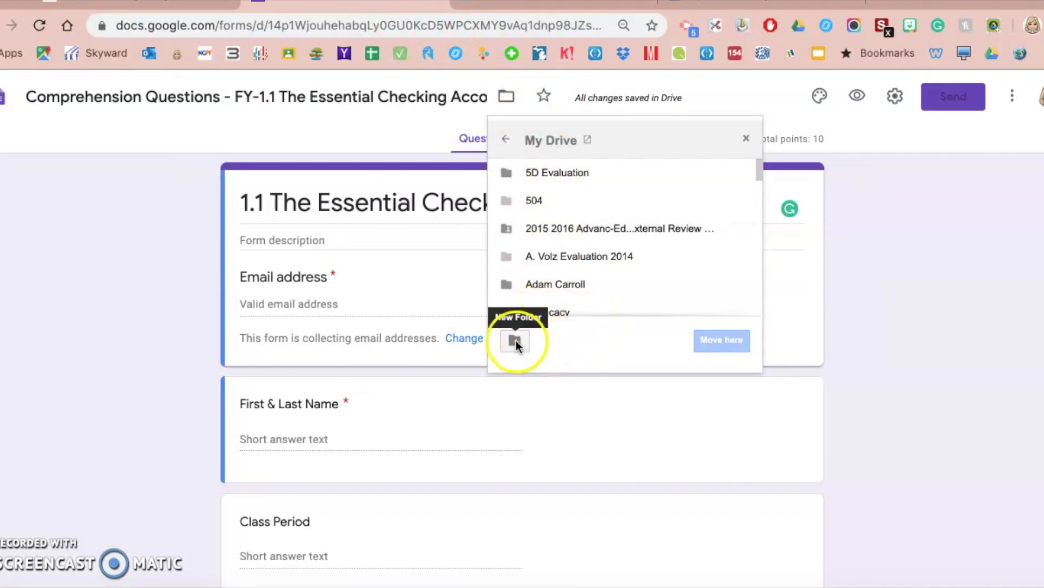
pyautogui.click(516, 339)
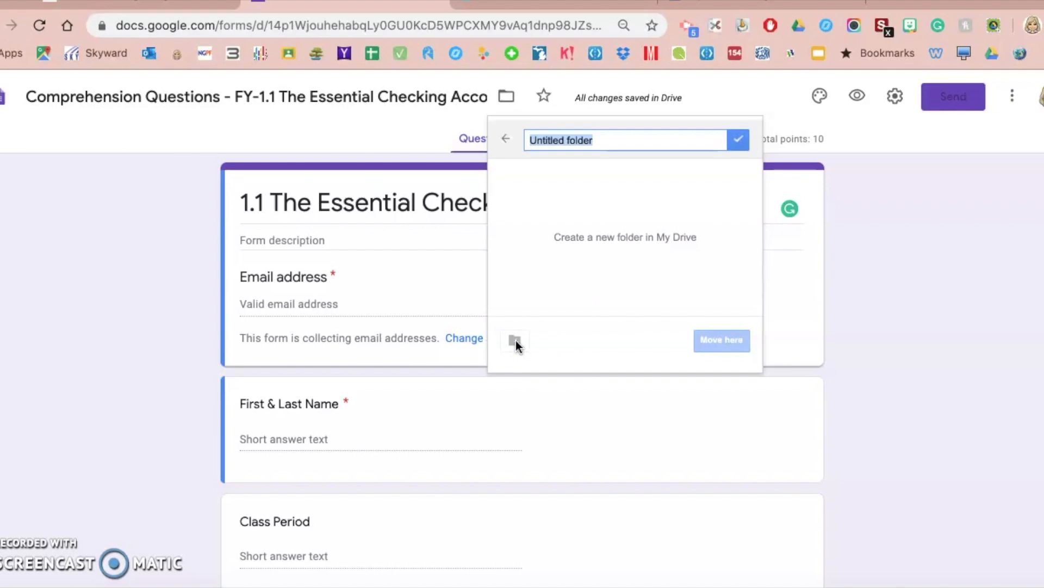
pyautogui.write('Checking')
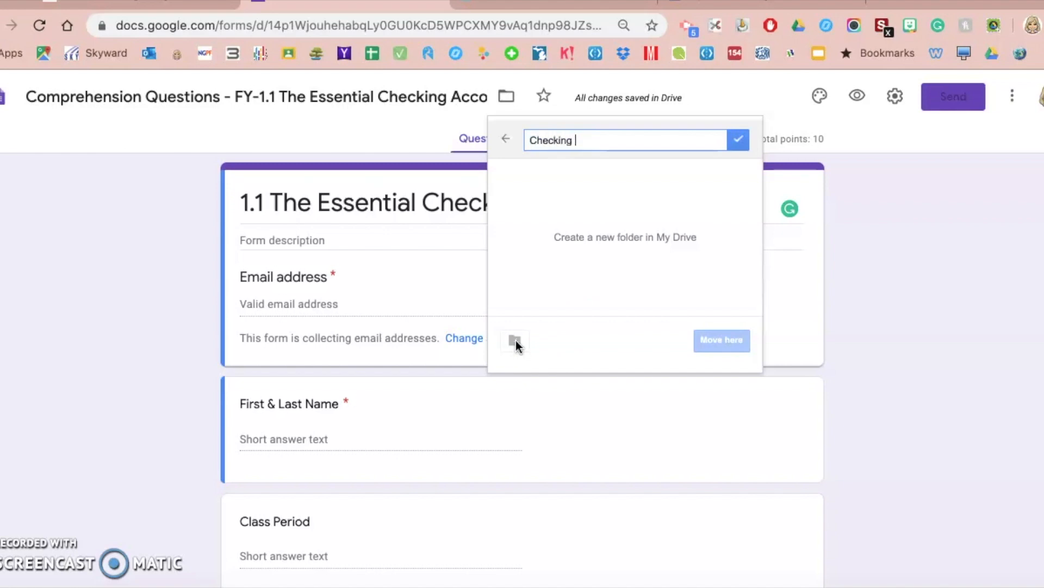
pyautogui.write('Unit')
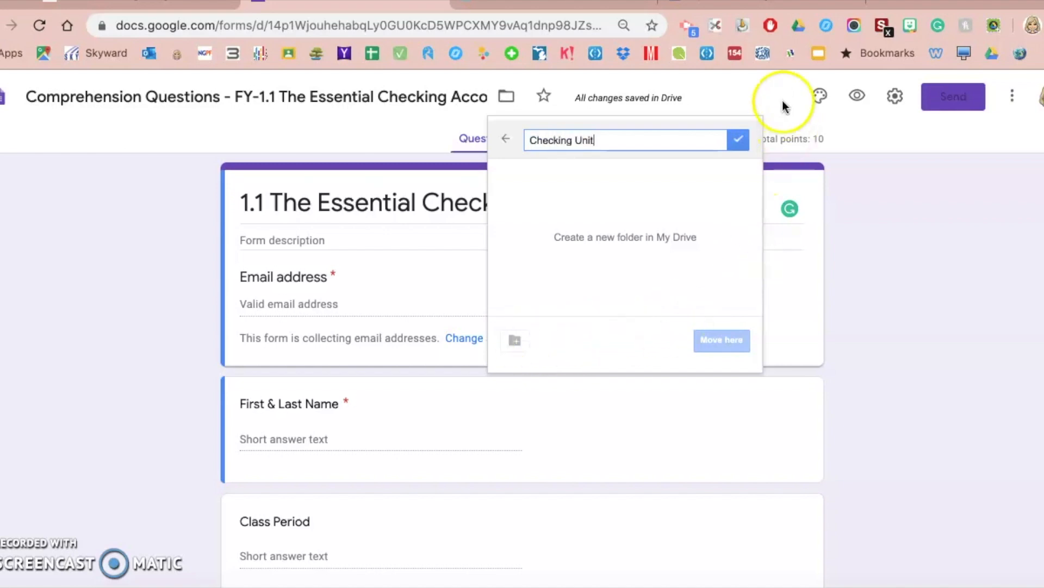
pyautogui.click(738, 141)
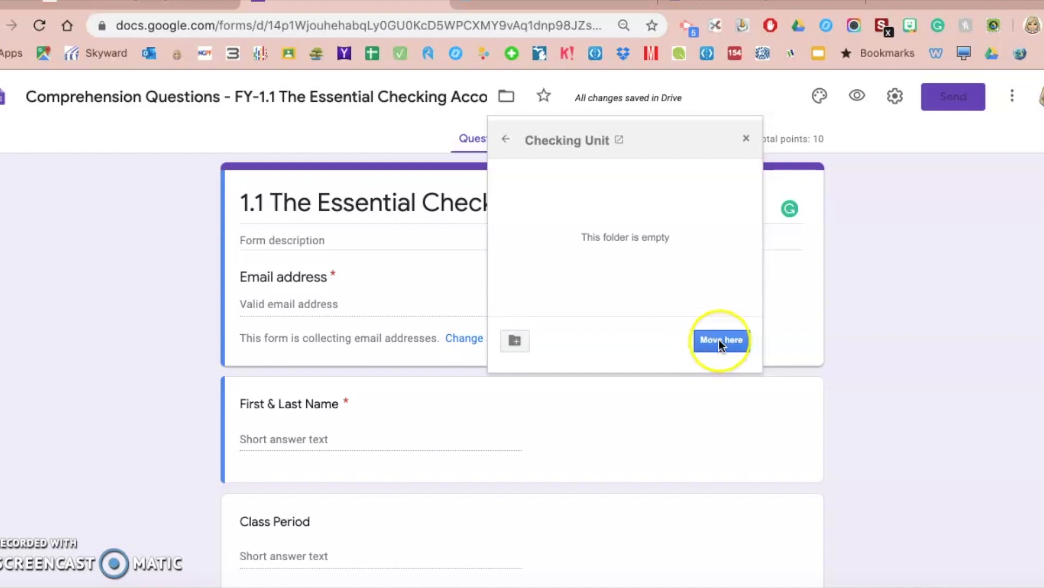
pyautogui.click(720, 340)
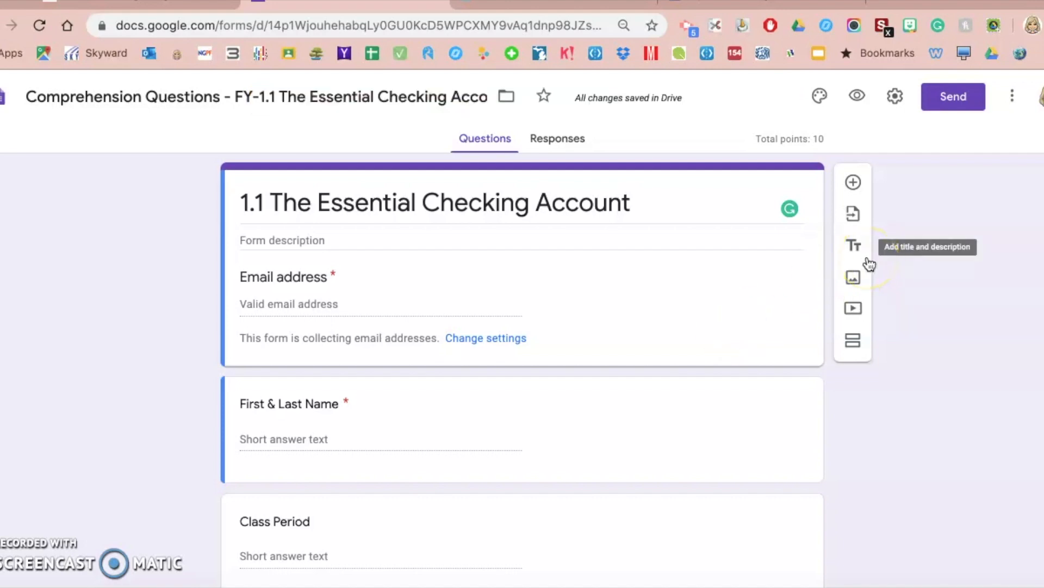
pyautogui.click(505, 96)
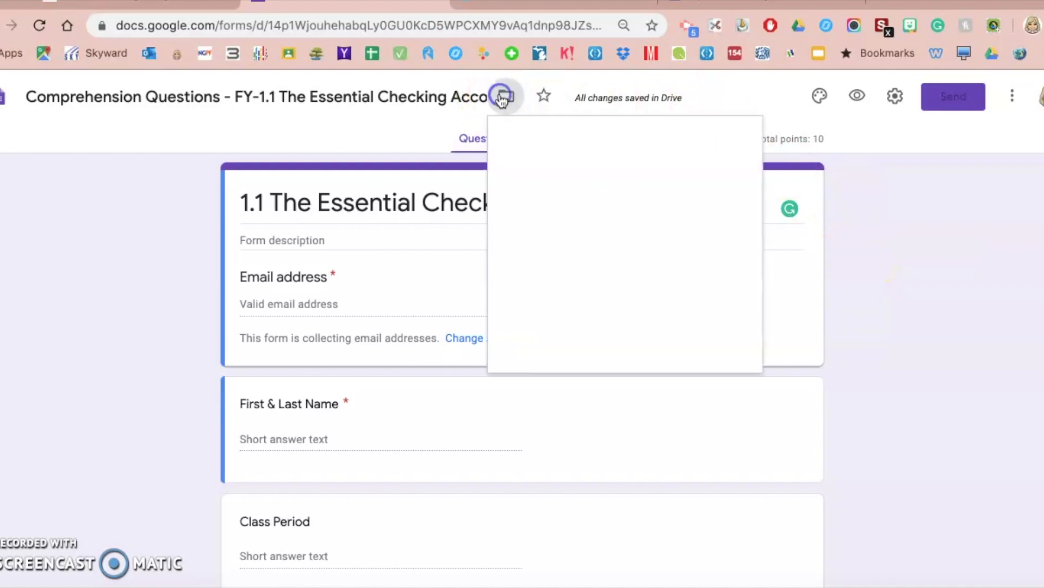
pyautogui.click(505, 97)
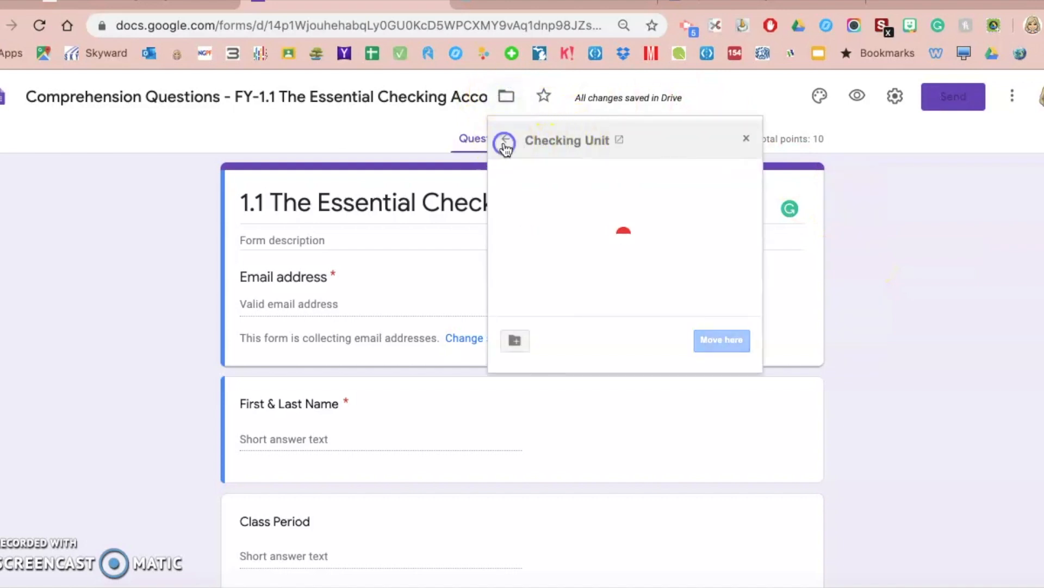
pyautogui.click(505, 141)
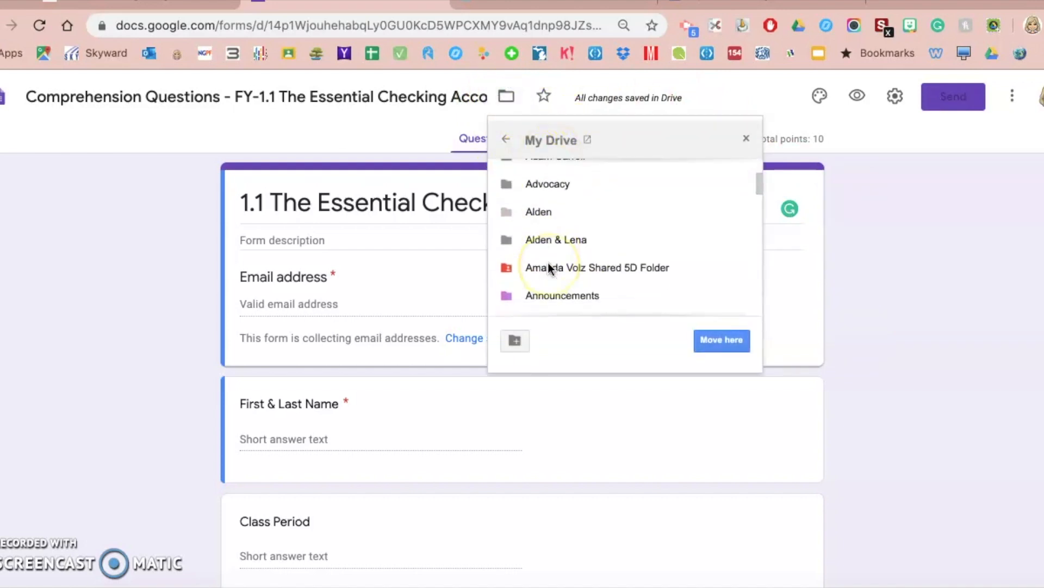
pyautogui.scroll(-3)
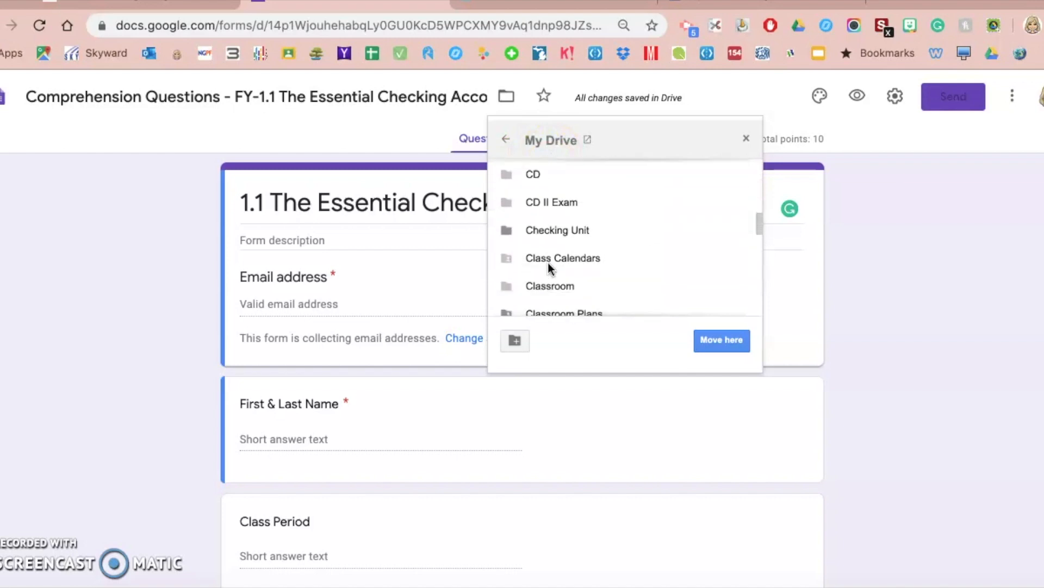
pyautogui.scroll(-3)
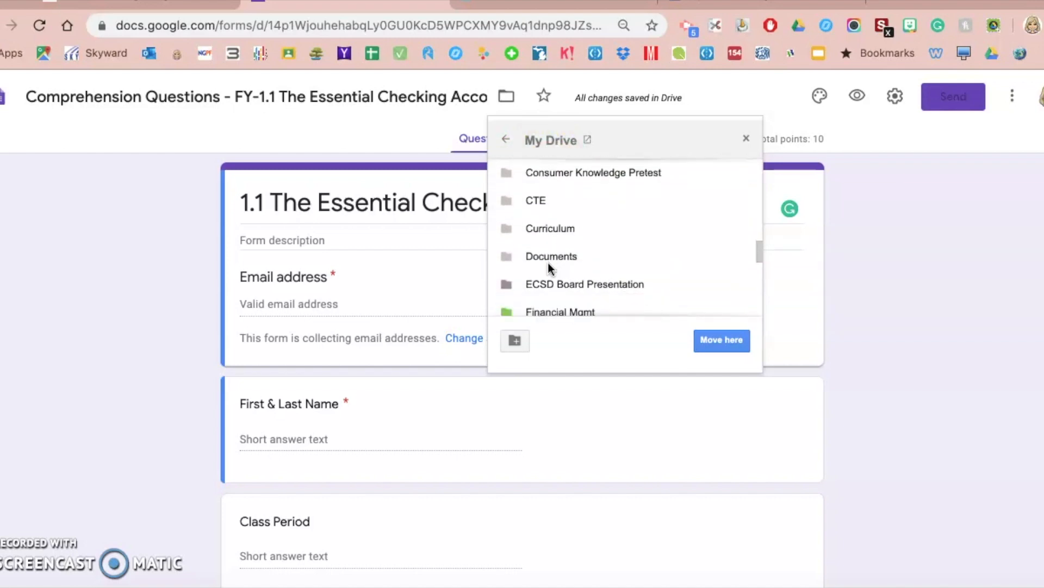
pyautogui.scroll(3)
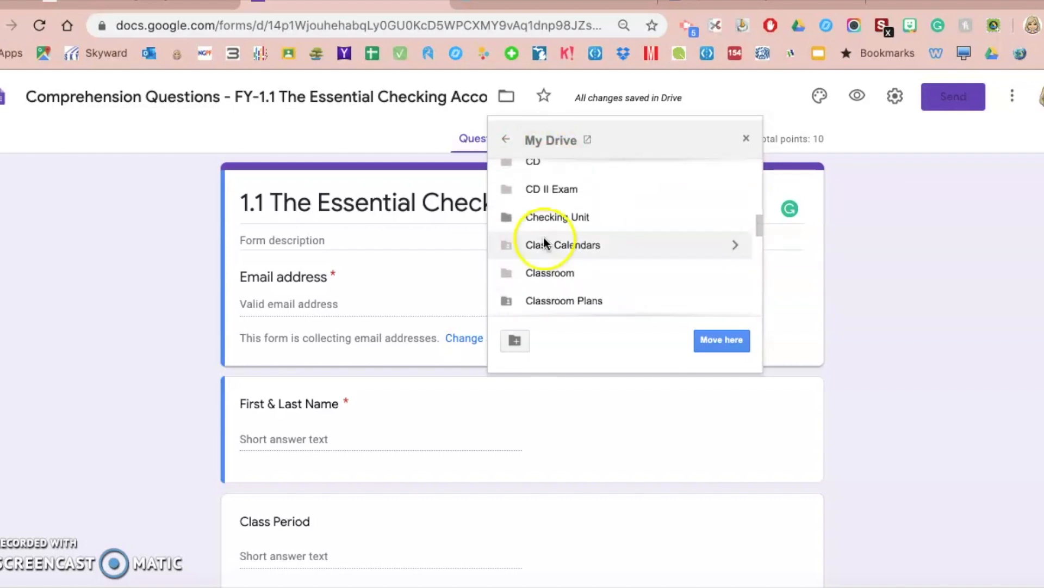
pyautogui.click(557, 217)
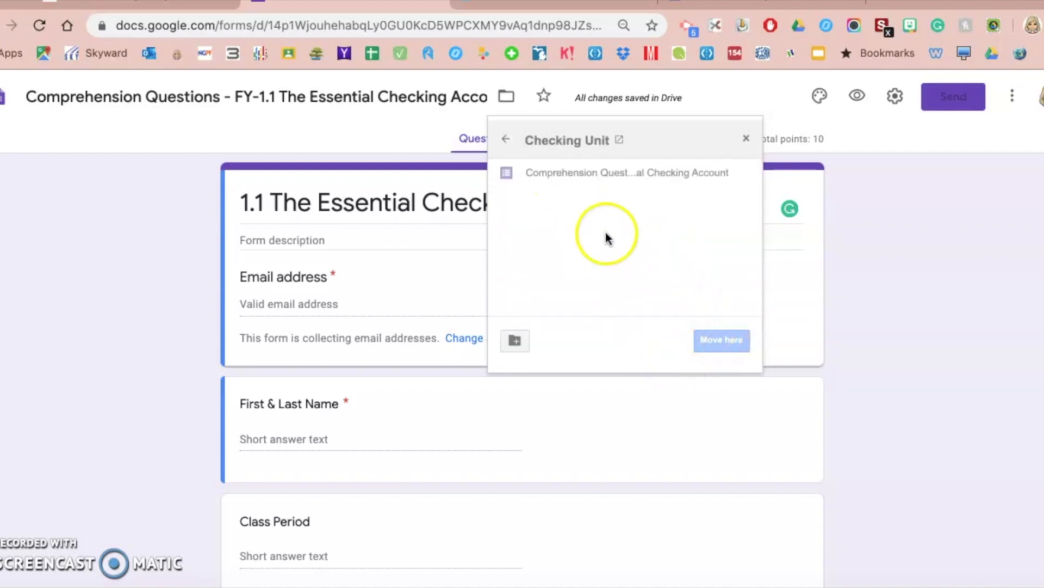
pyautogui.click(745, 138)
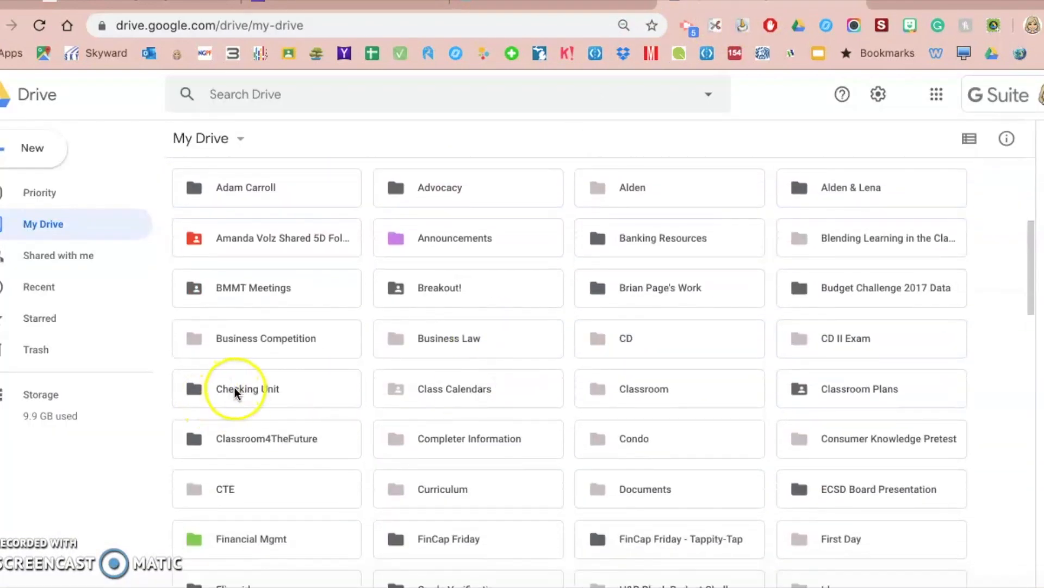
# Step: Open the Checking Unit folder to show the comprehension questions form inside
pyautogui.doubleClick(265, 388)
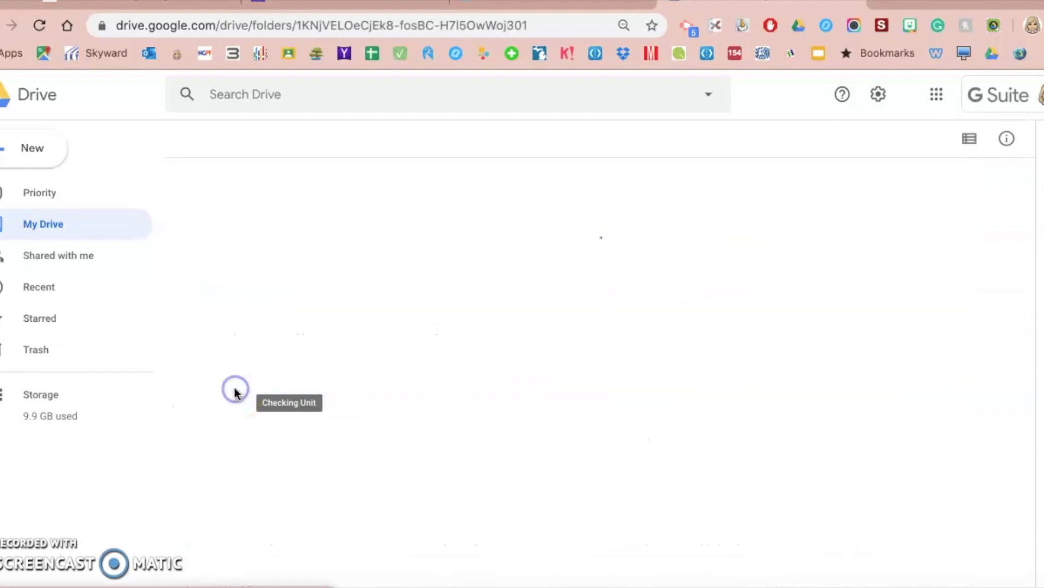
pyautogui.click(235, 389)
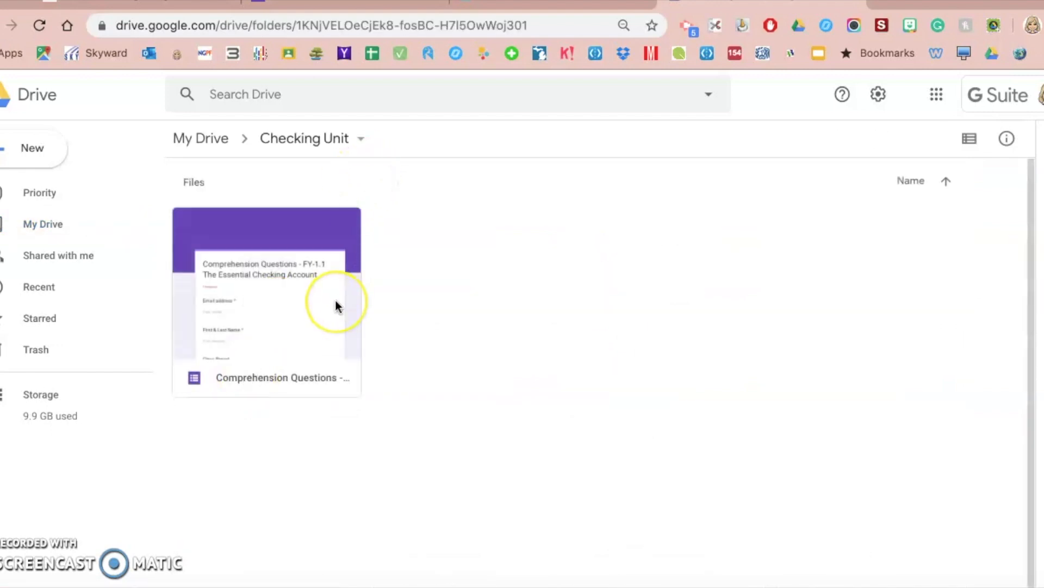
pyautogui.moveTo(546, 313)
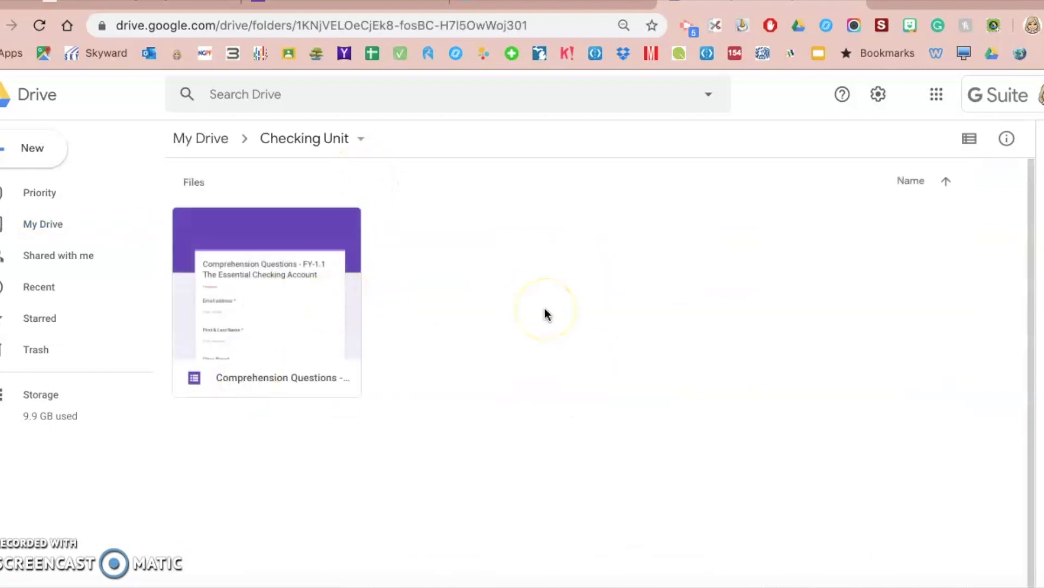
pyautogui.moveTo(16, 553)
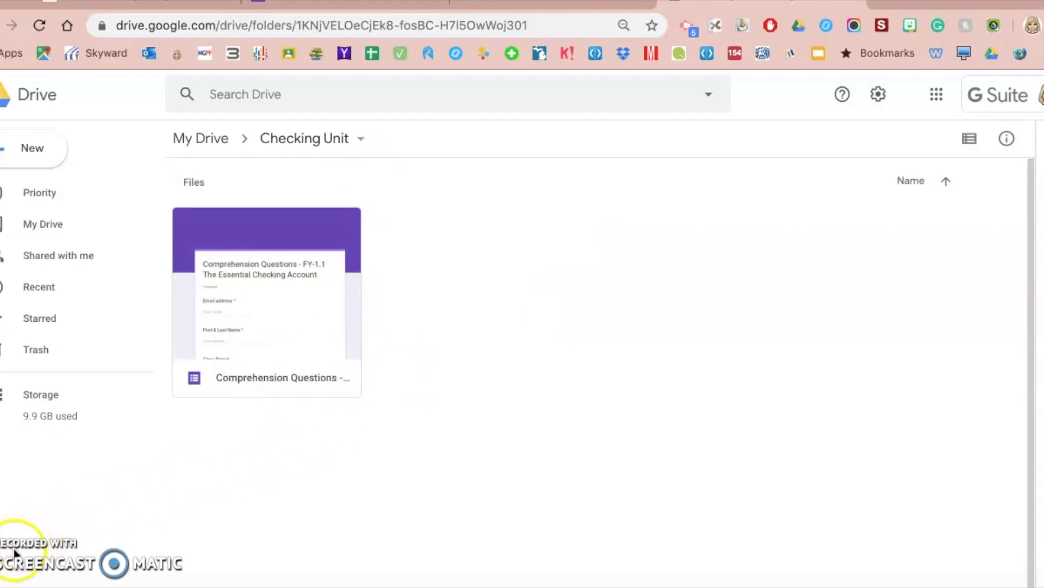